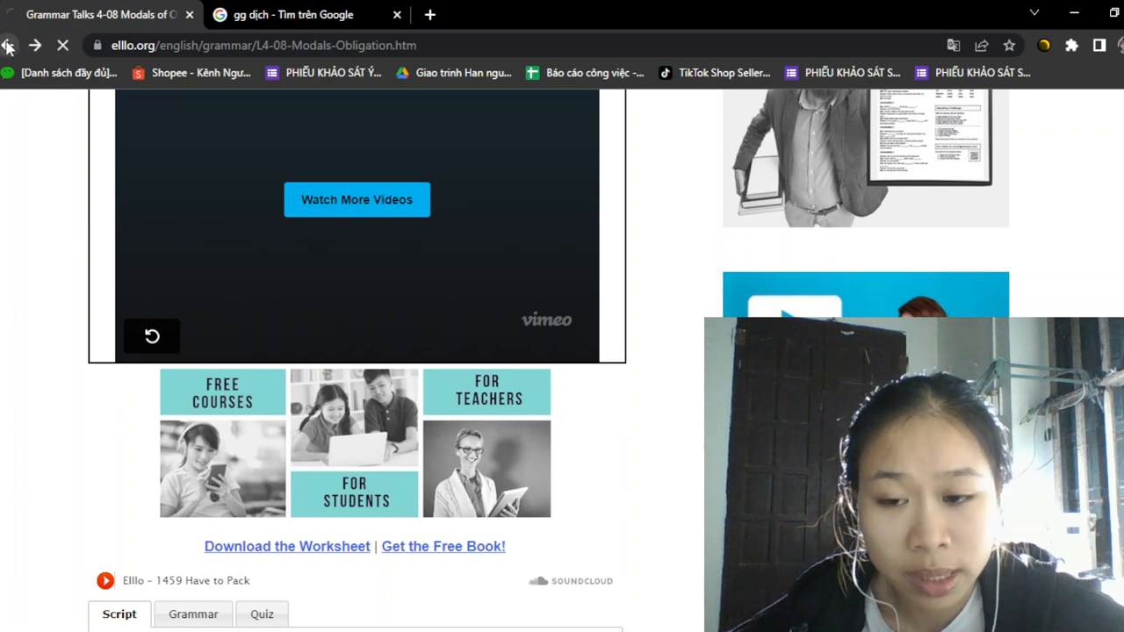
# Go back from the Must, Have to, Need to lesson to the Level 4 lesson list
pyautogui.click(10, 45)
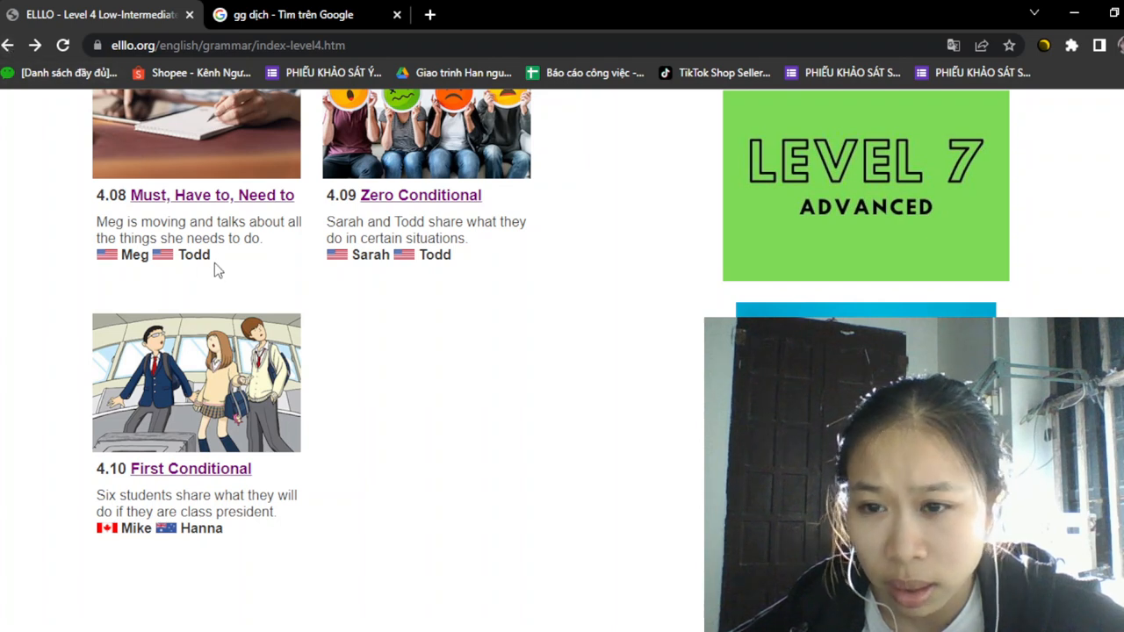
pyautogui.moveTo(420, 195)
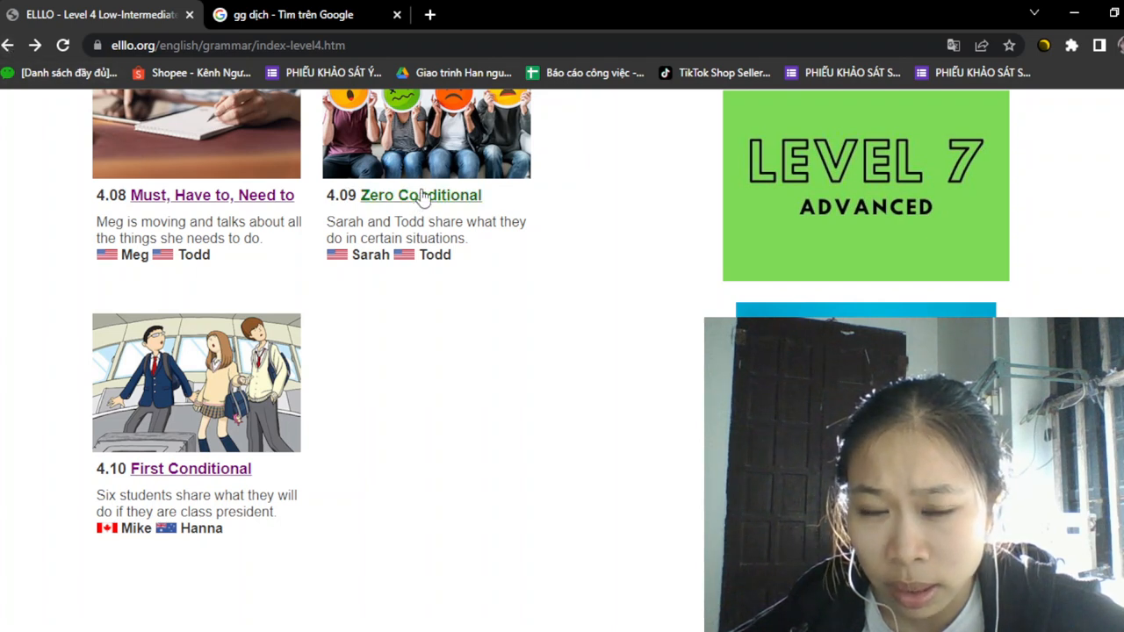
pyautogui.click(421, 195)
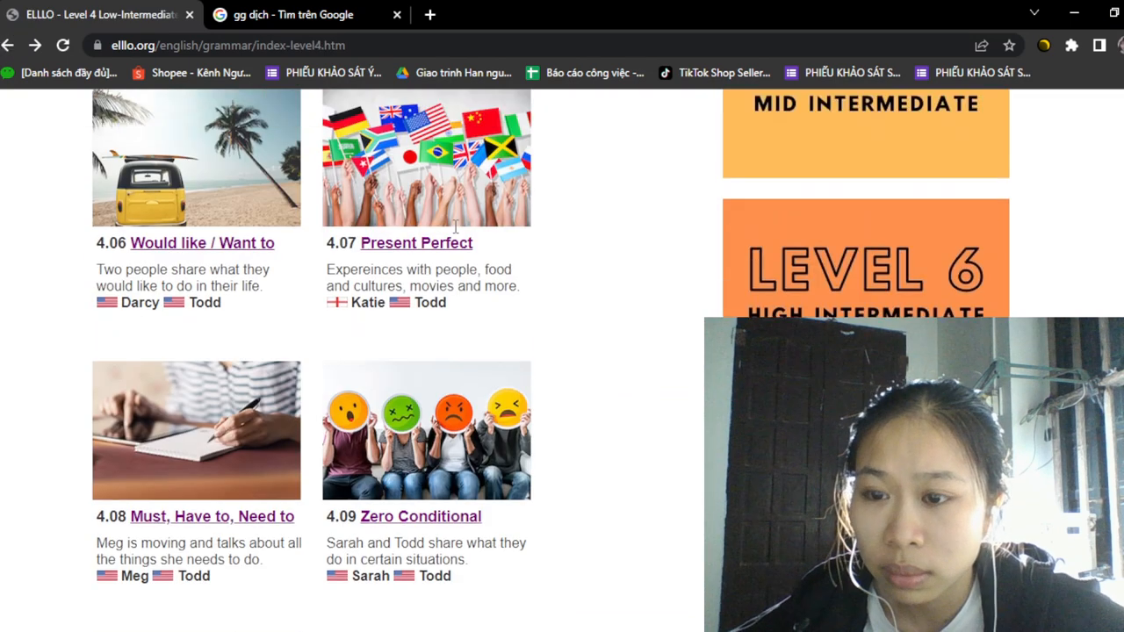
pyautogui.scroll(-3)
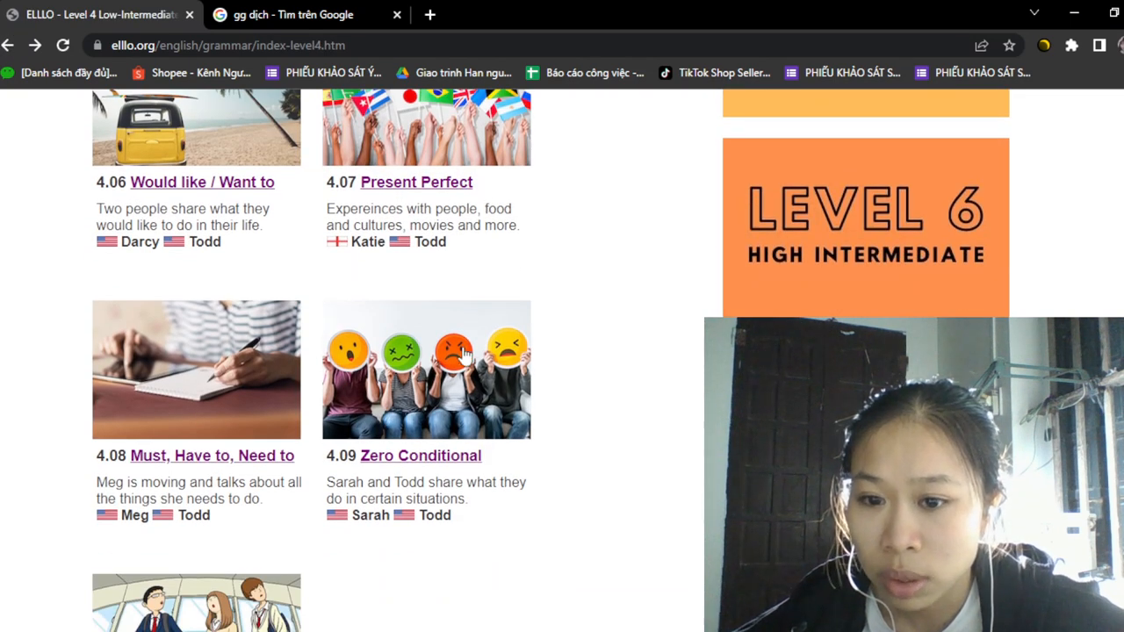
# Open lesson 4.09 Zero Conditional and scroll down to its audio player and script
pyautogui.click(421, 455)
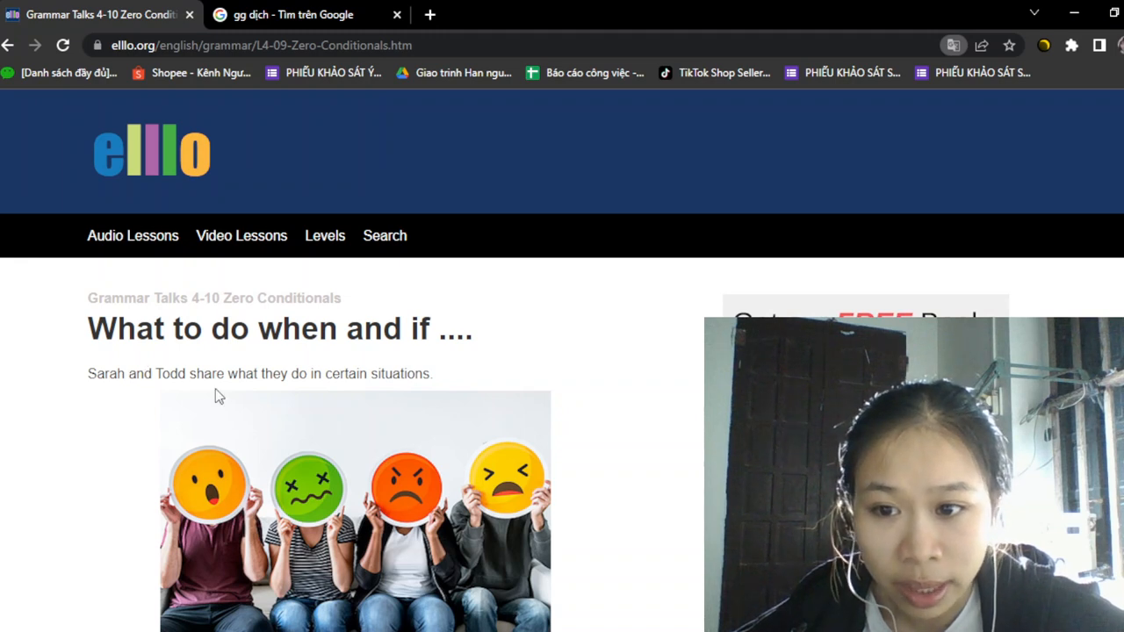
pyautogui.moveTo(316, 376)
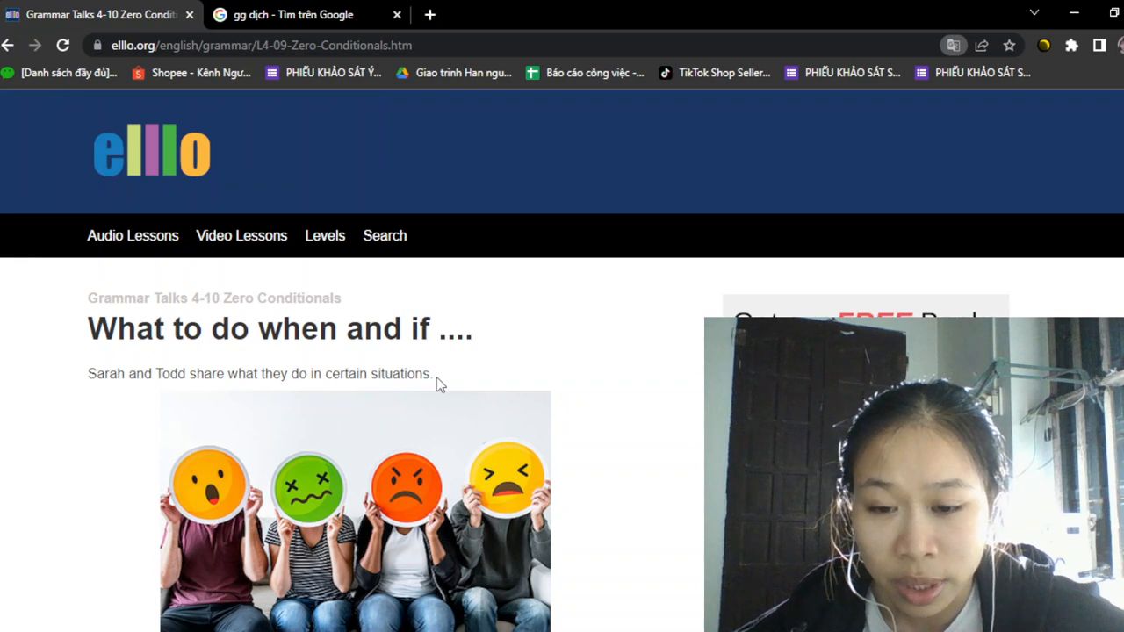
pyautogui.scroll(-3)
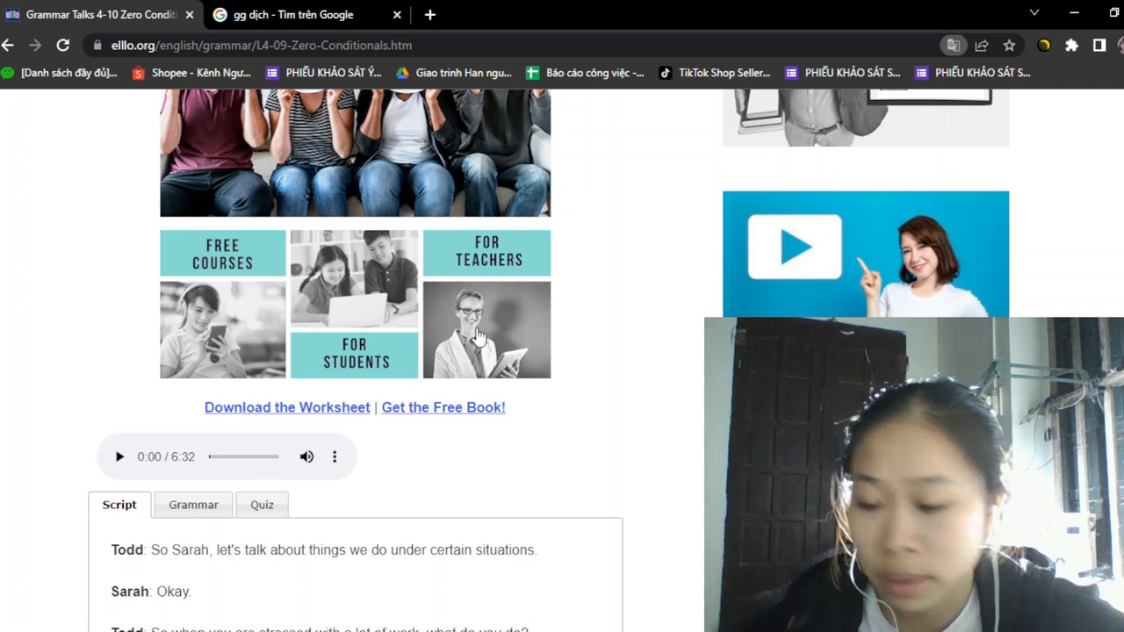
pyautogui.moveTo(421, 352)
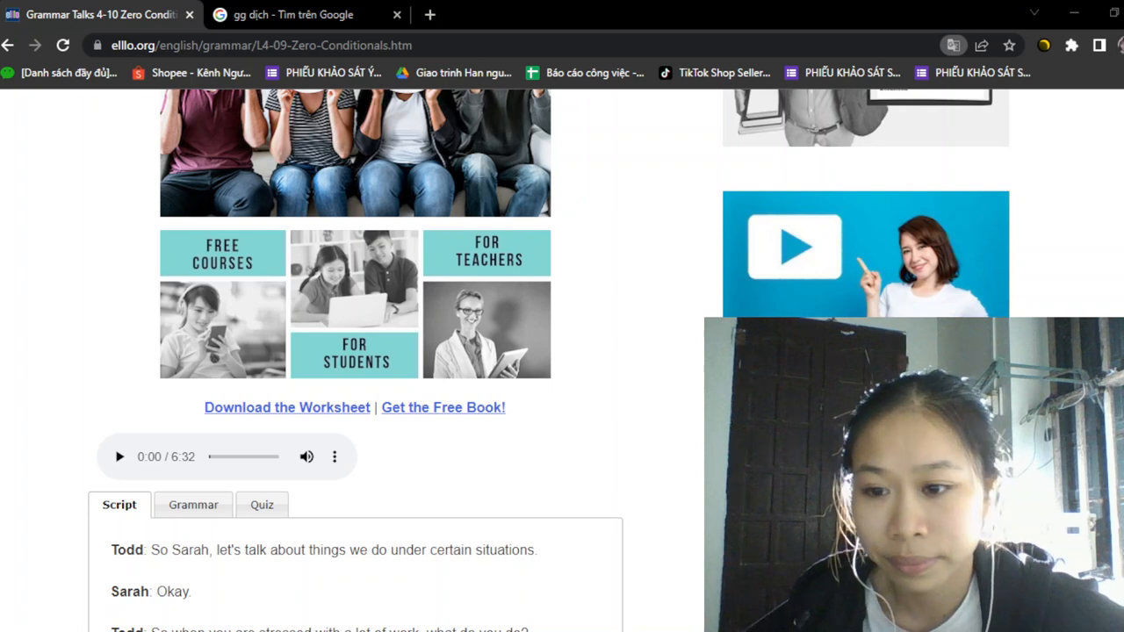
# Play the Sarah-and-Todd conversation audio through to 6:32 with the script visible
pyautogui.click(119, 457)
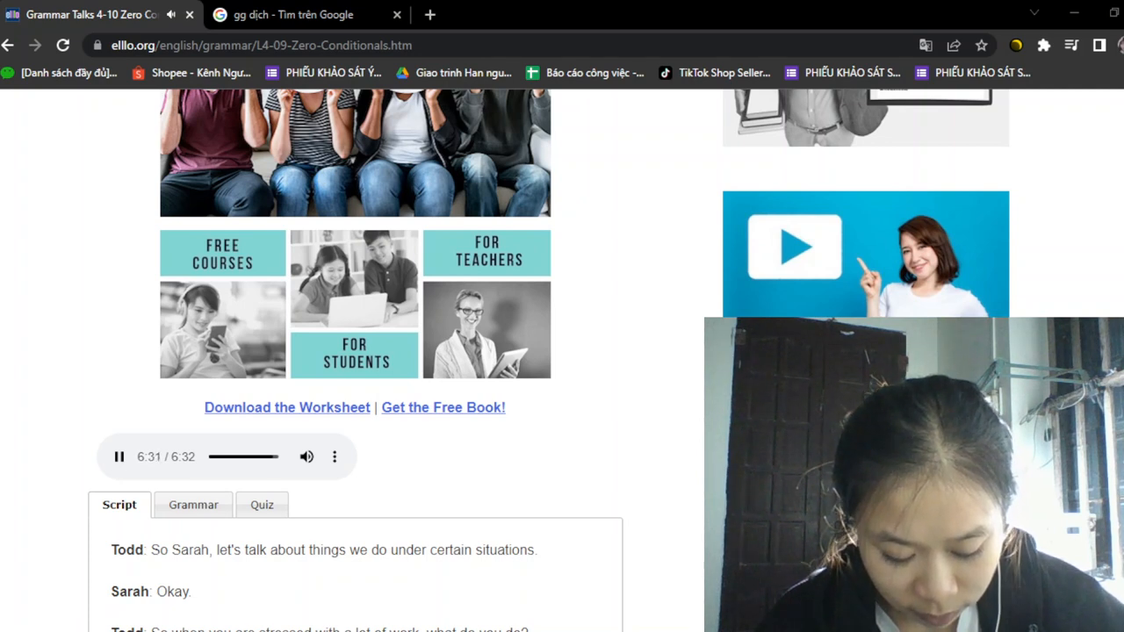
pyautogui.click(119, 457)
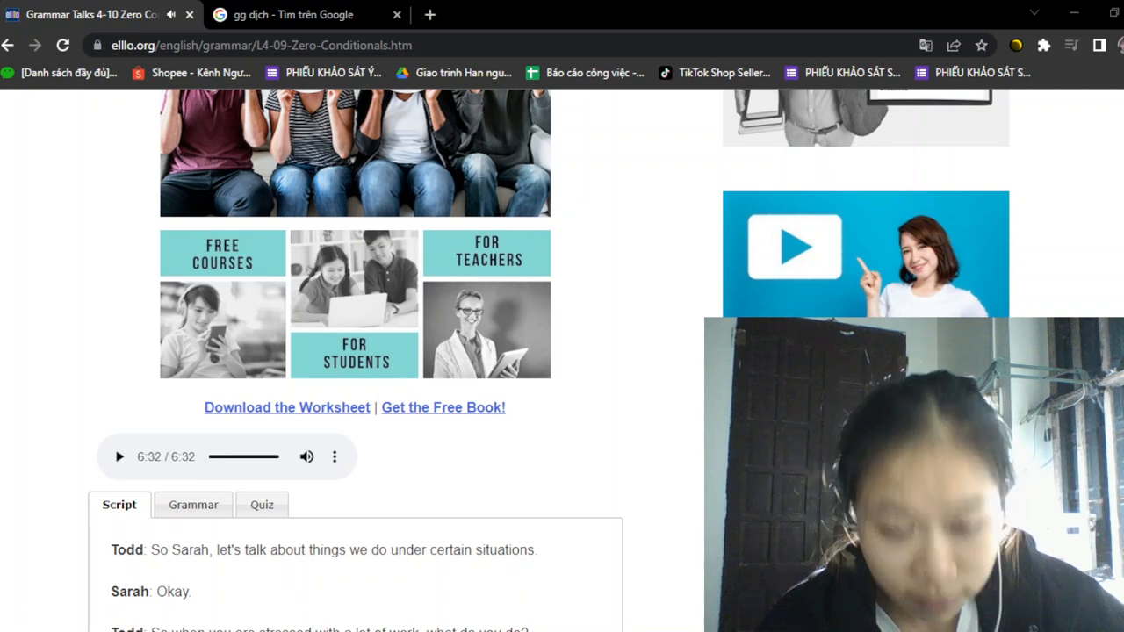